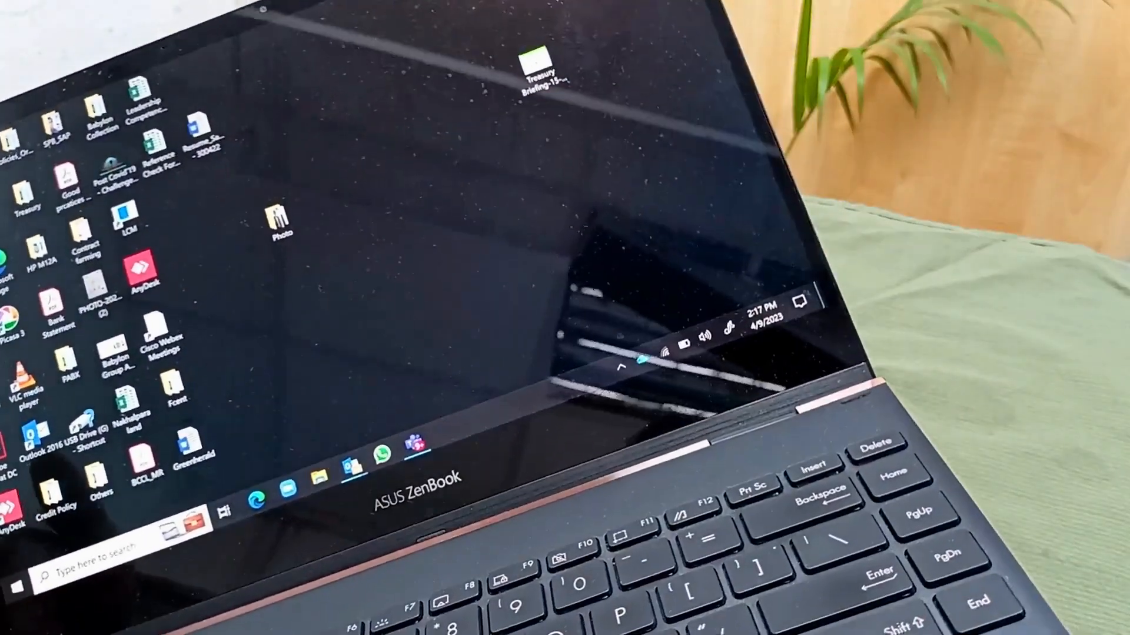
Shut the laptop down from the Start menu's Power option to reset the battery
{"action": "left_click", "coordinate": [665, 354]}
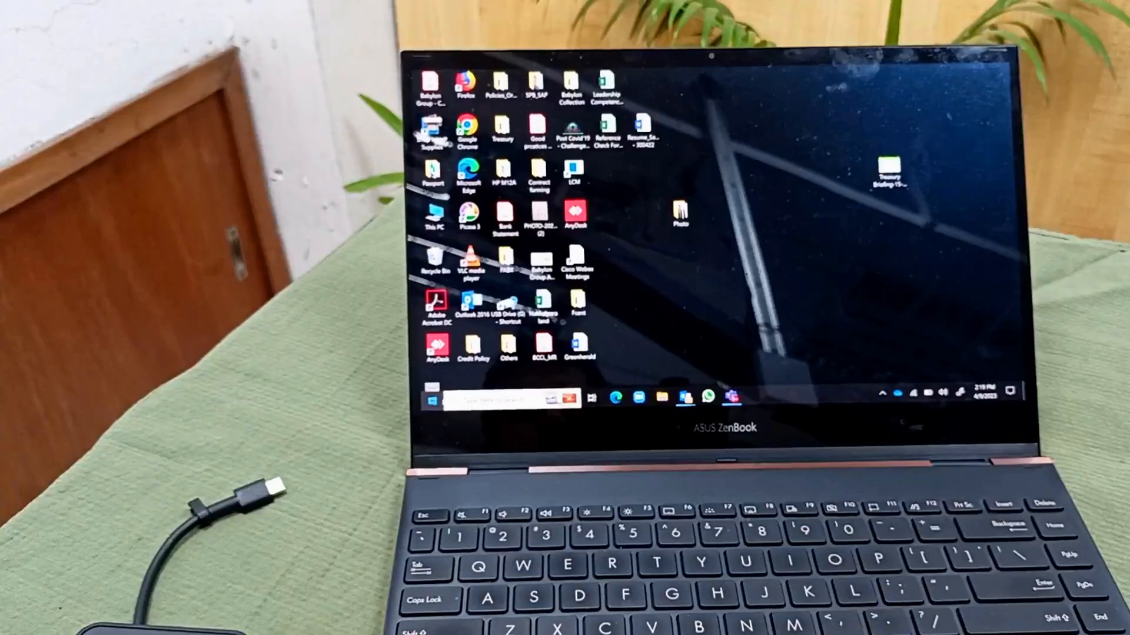
{"action": "left_click", "coordinate": [432, 397]}
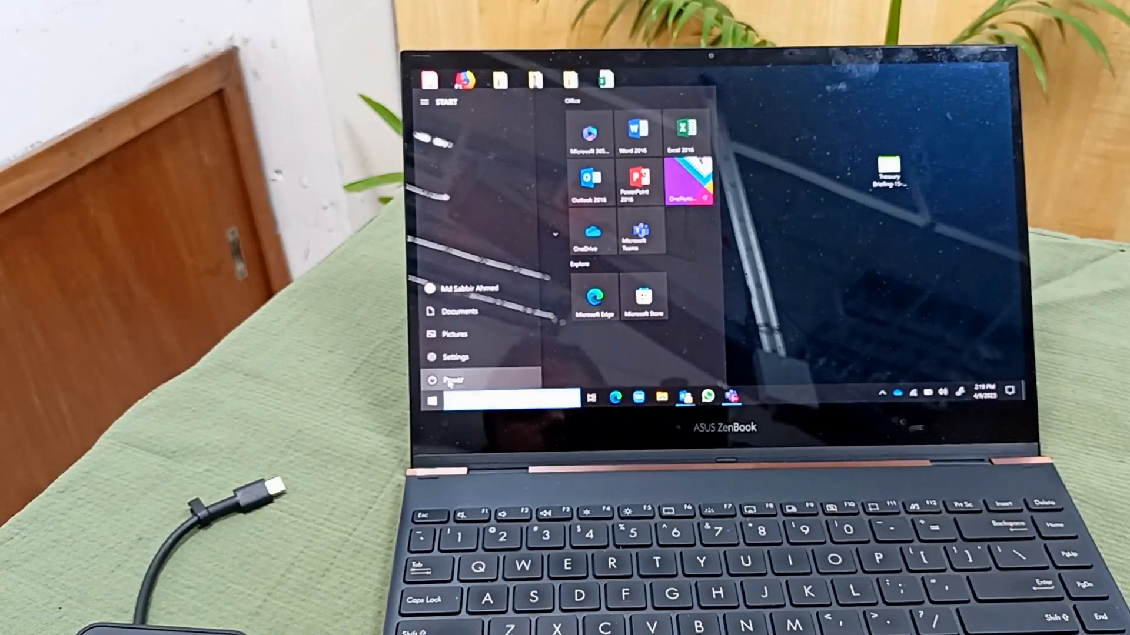
{"action": "left_click", "coordinate": [450, 380]}
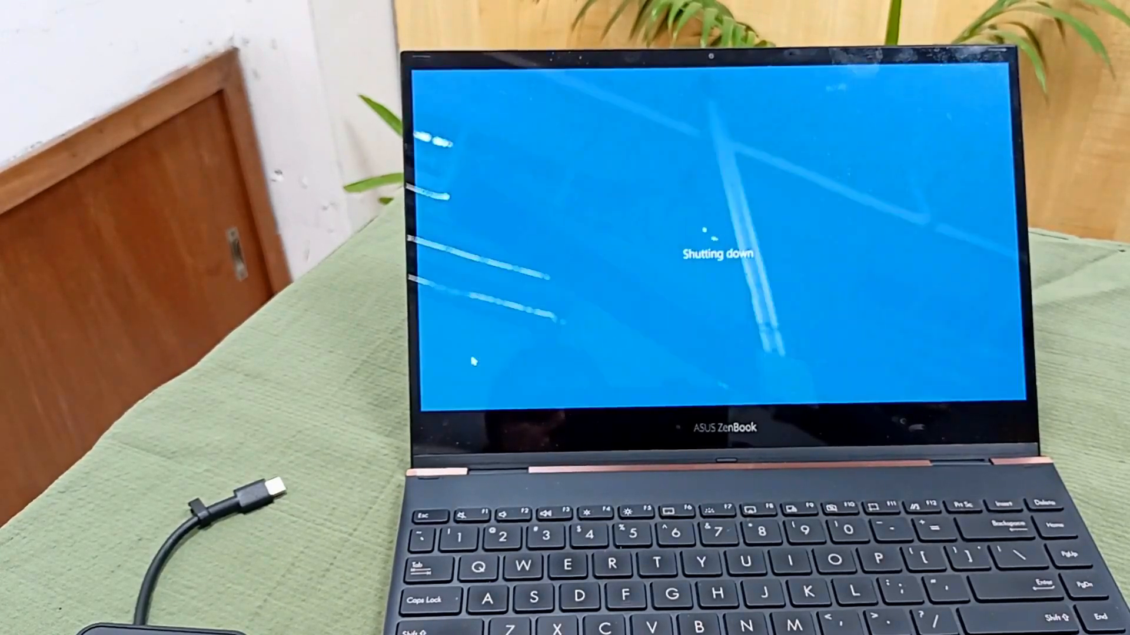